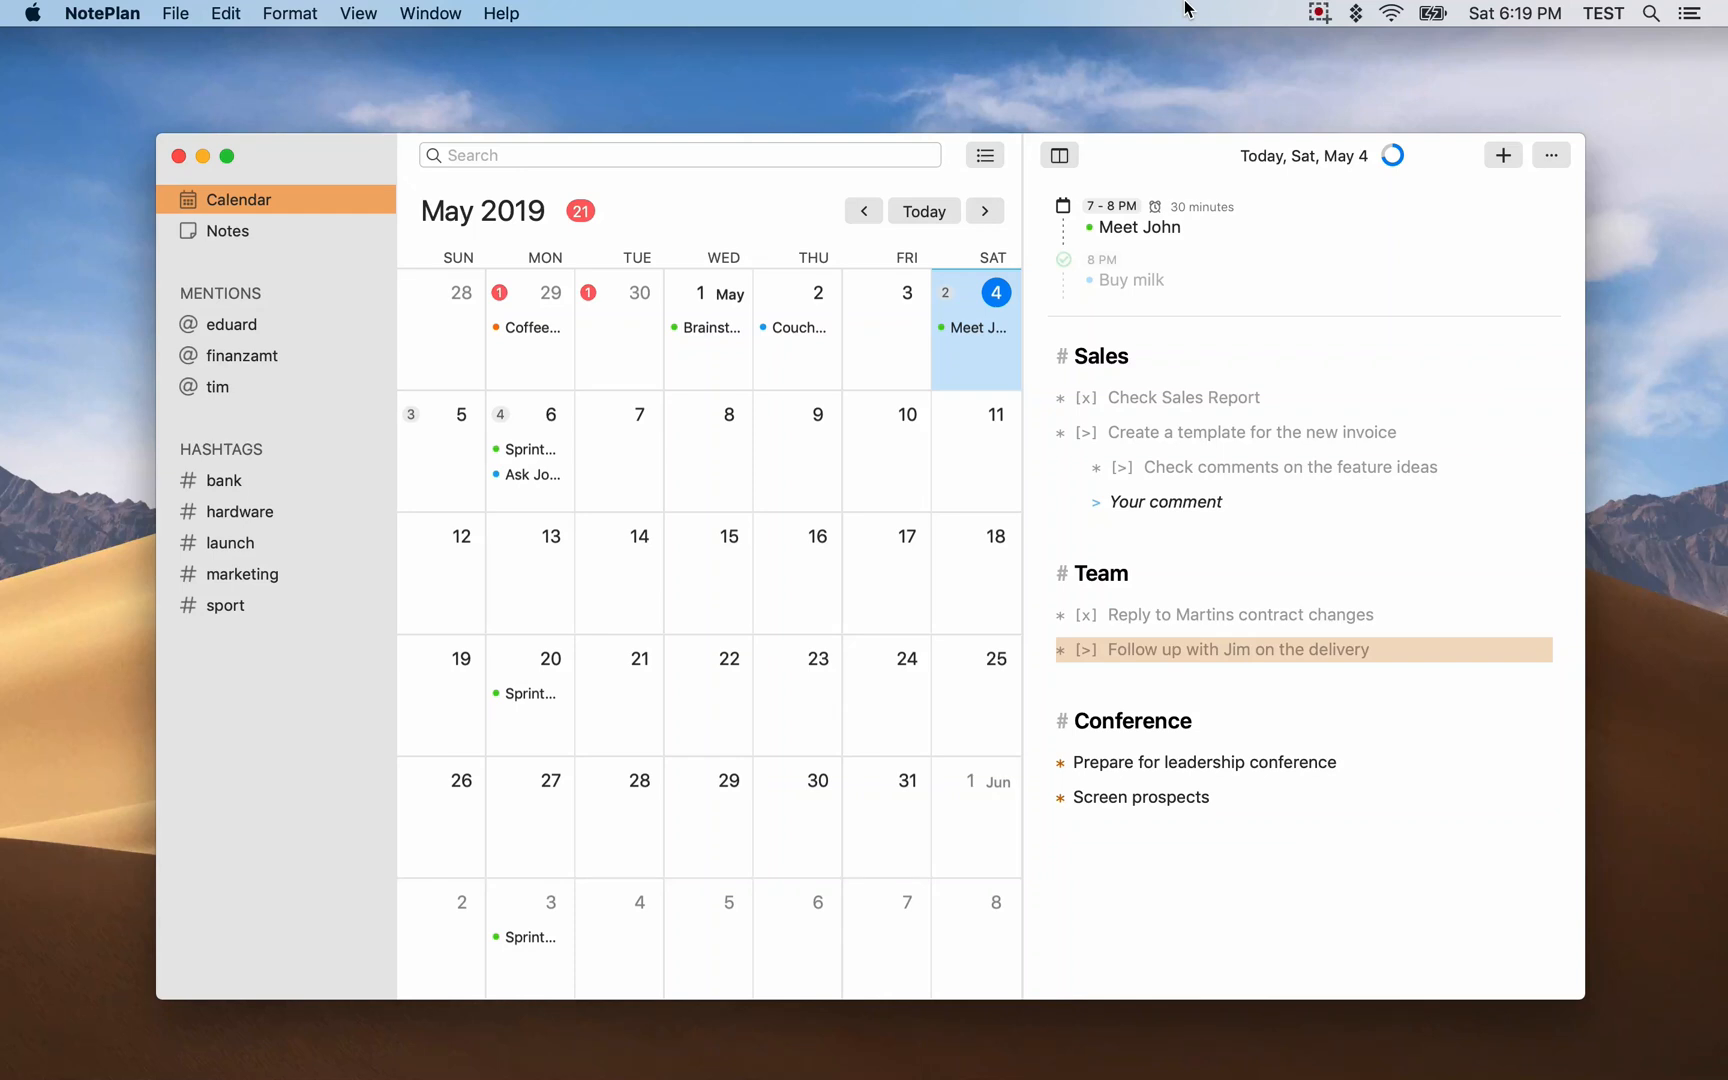
mouse_move(1158, 183)
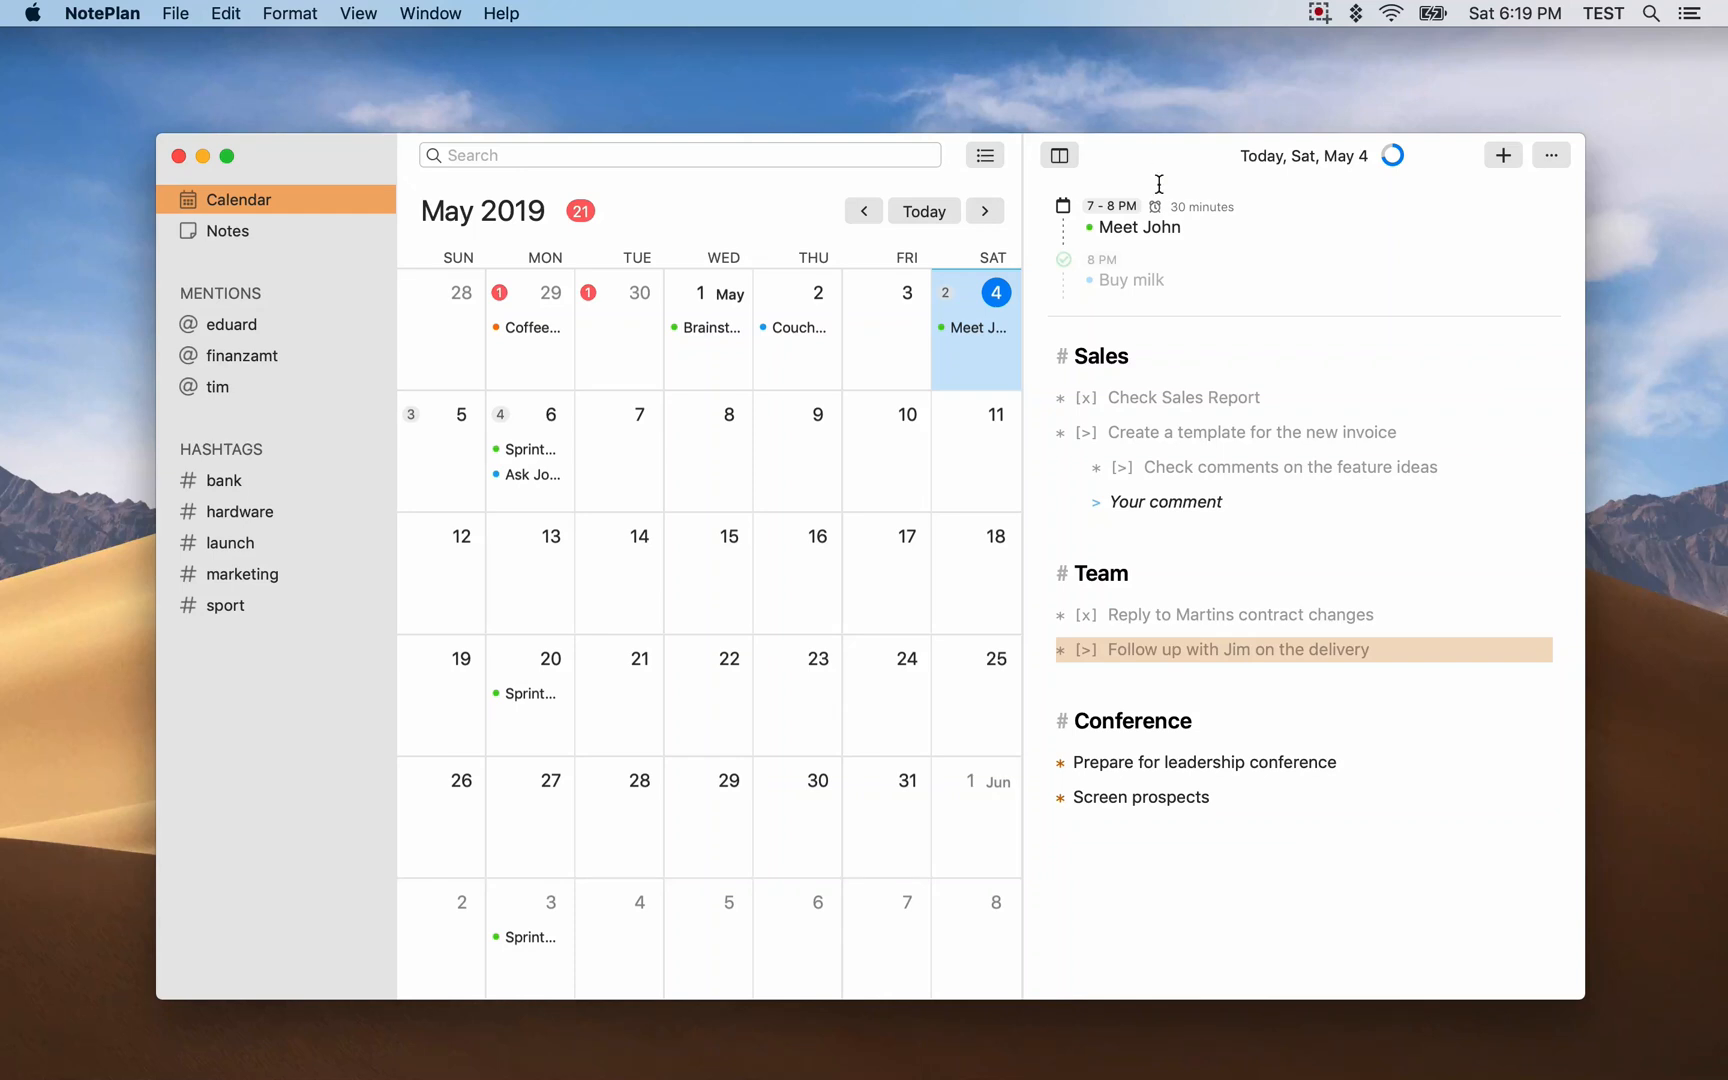
Step: Create 'New Note' with two Todos tasks tagged #test, then filter notes by the test tag
click(228, 230)
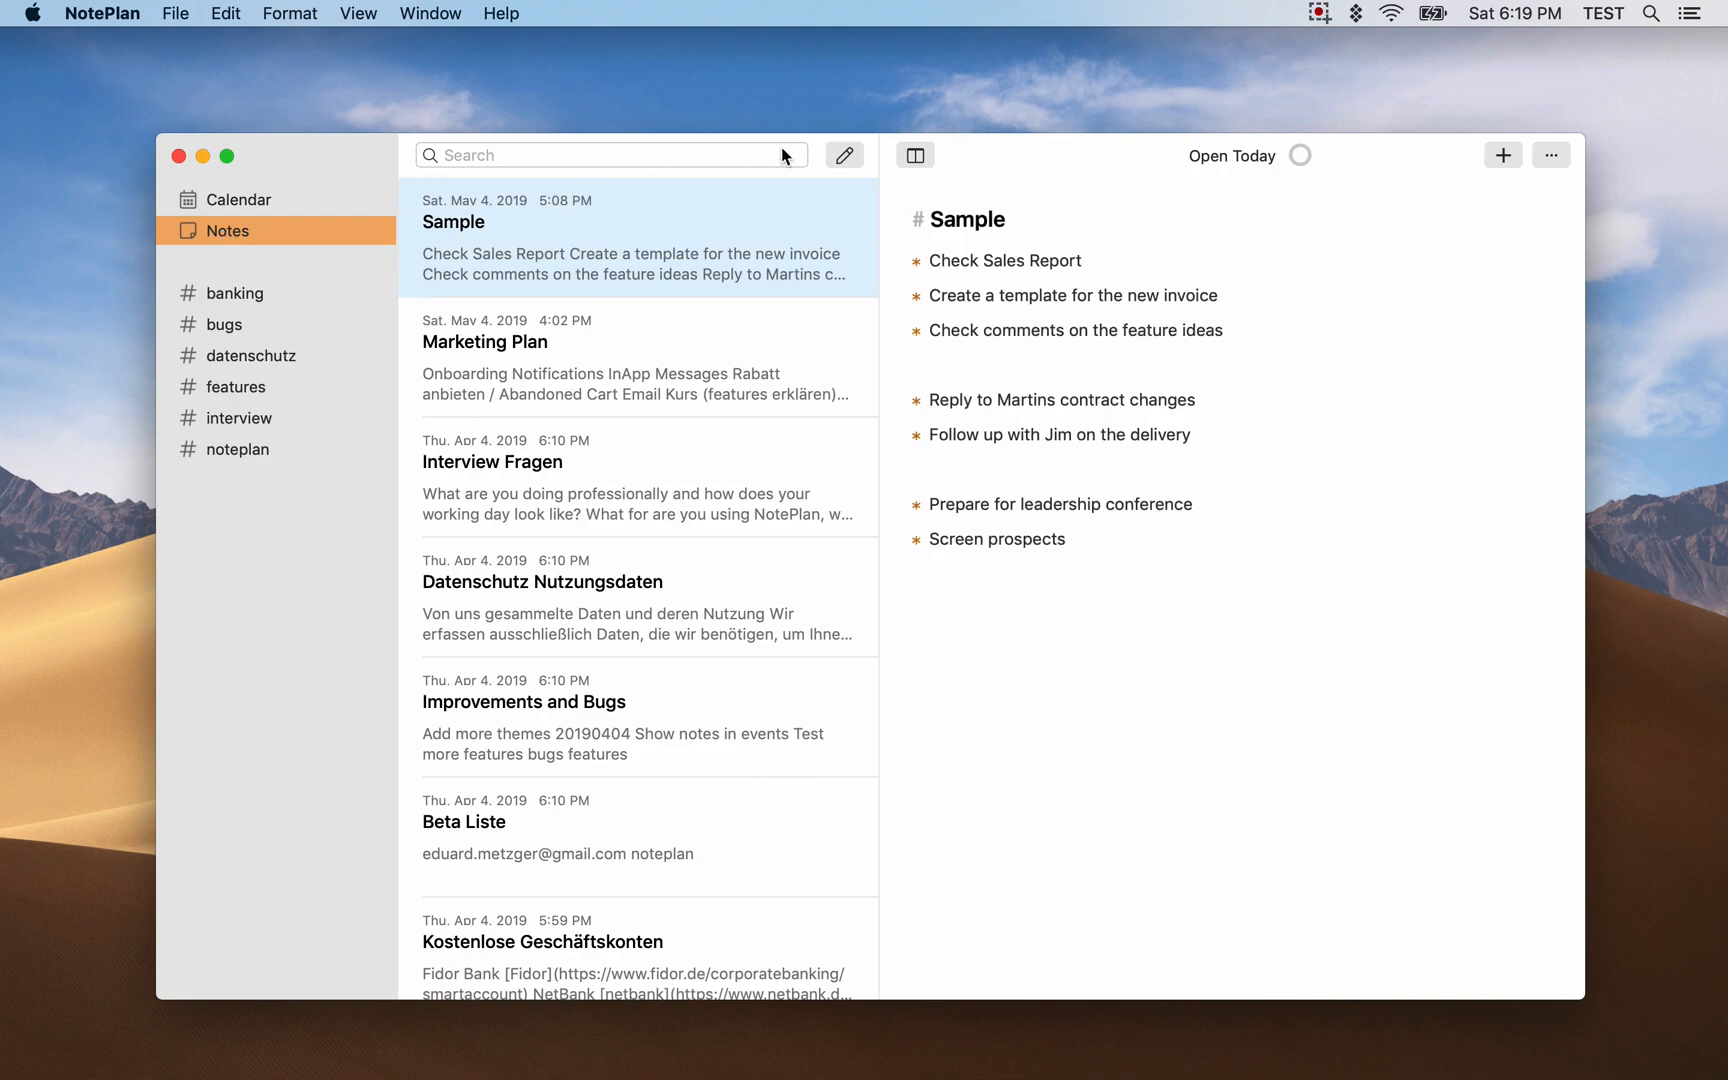
click(1502, 154)
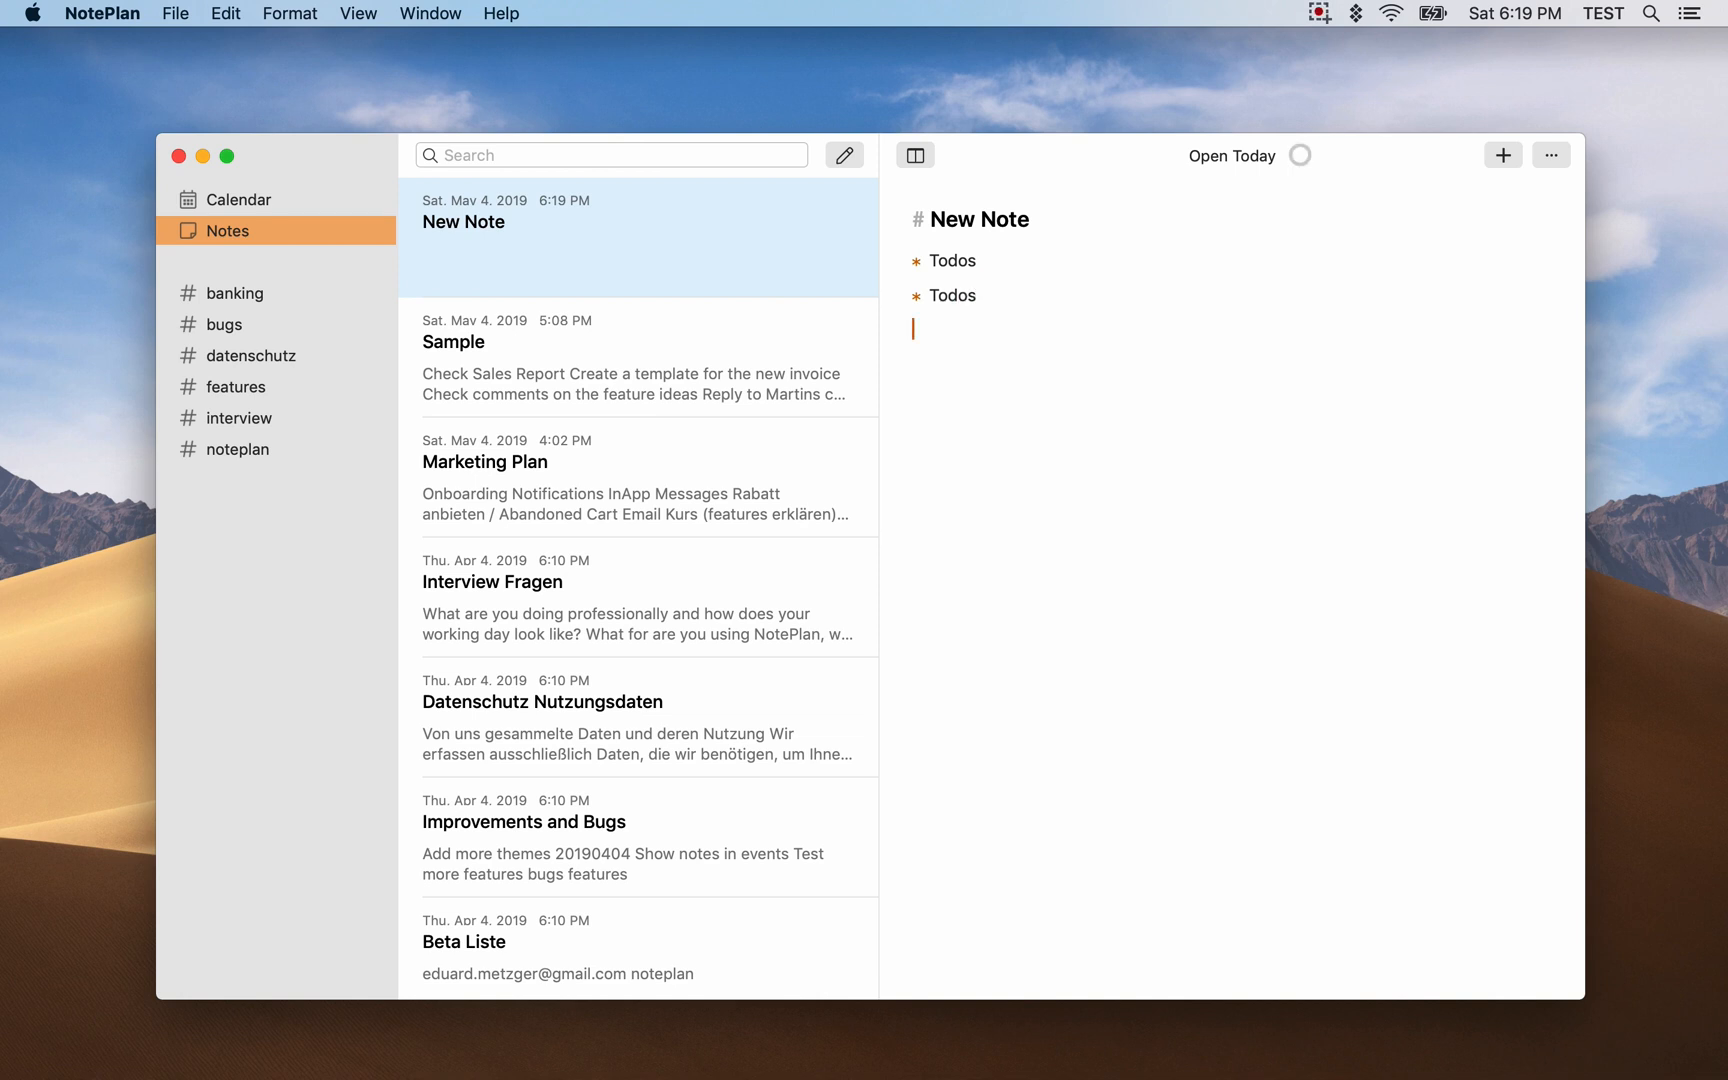
text(#test)
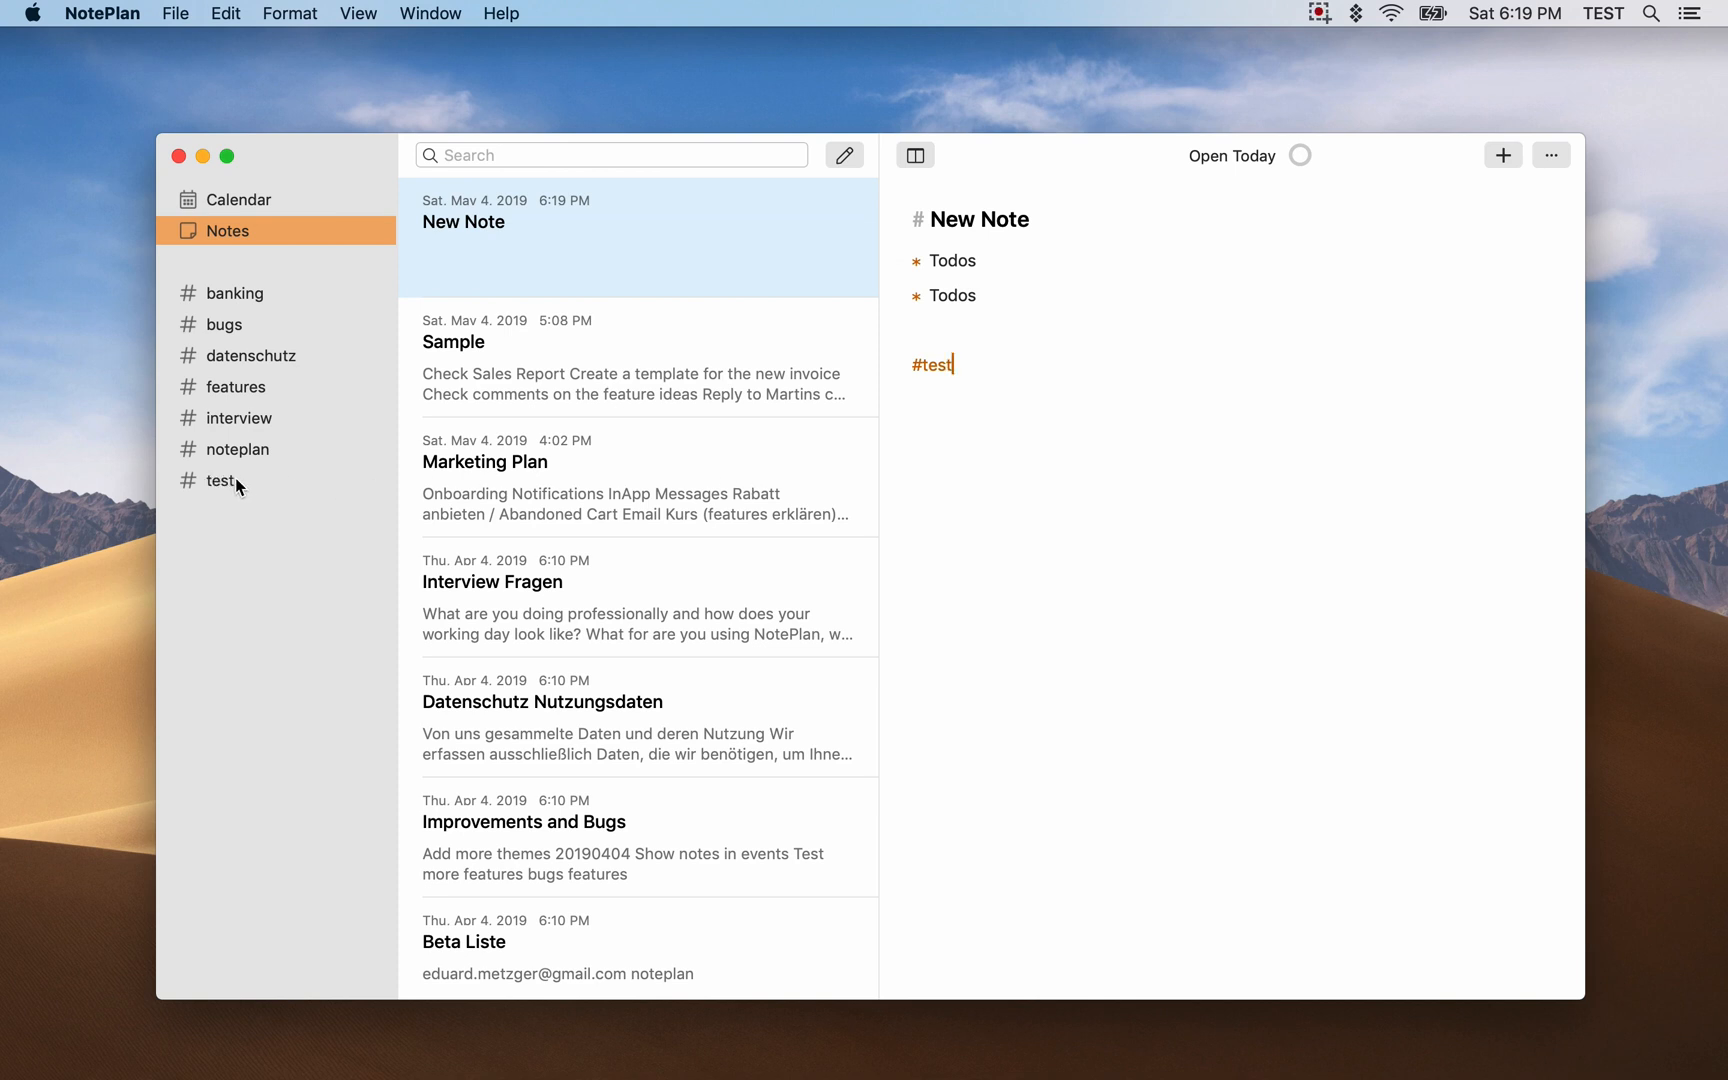
click(220, 480)
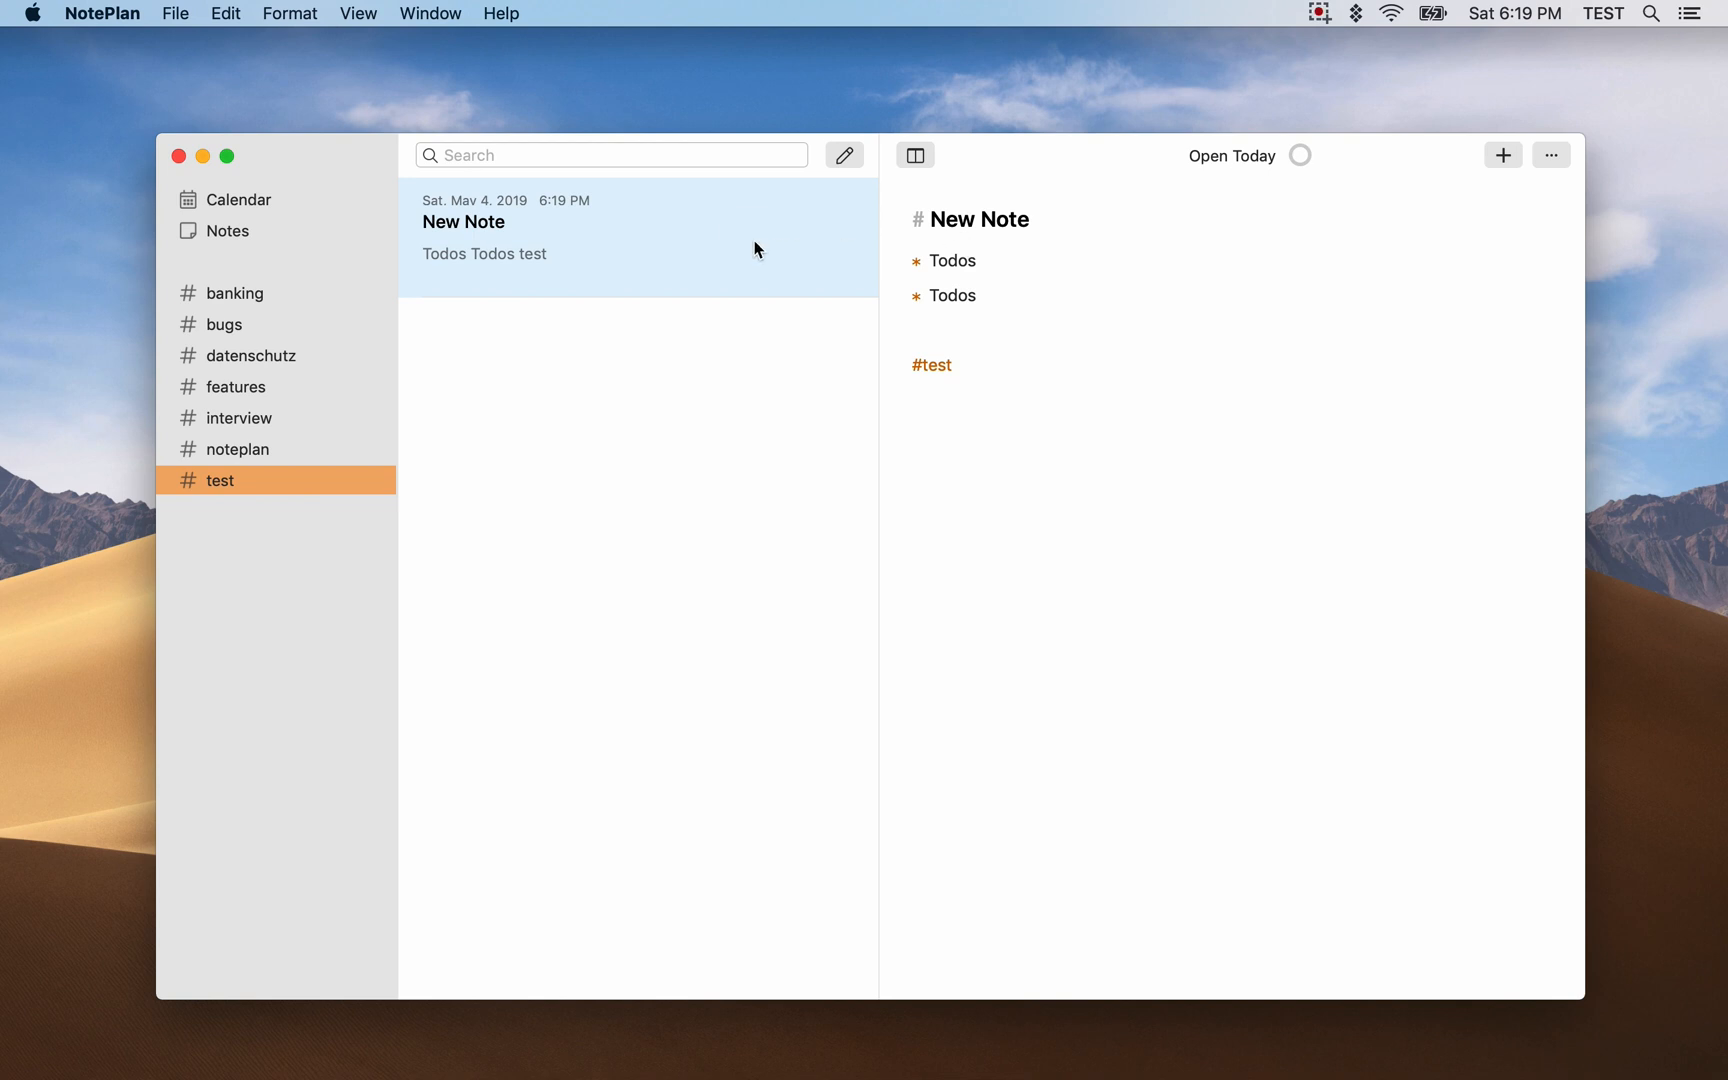
click(951, 261)
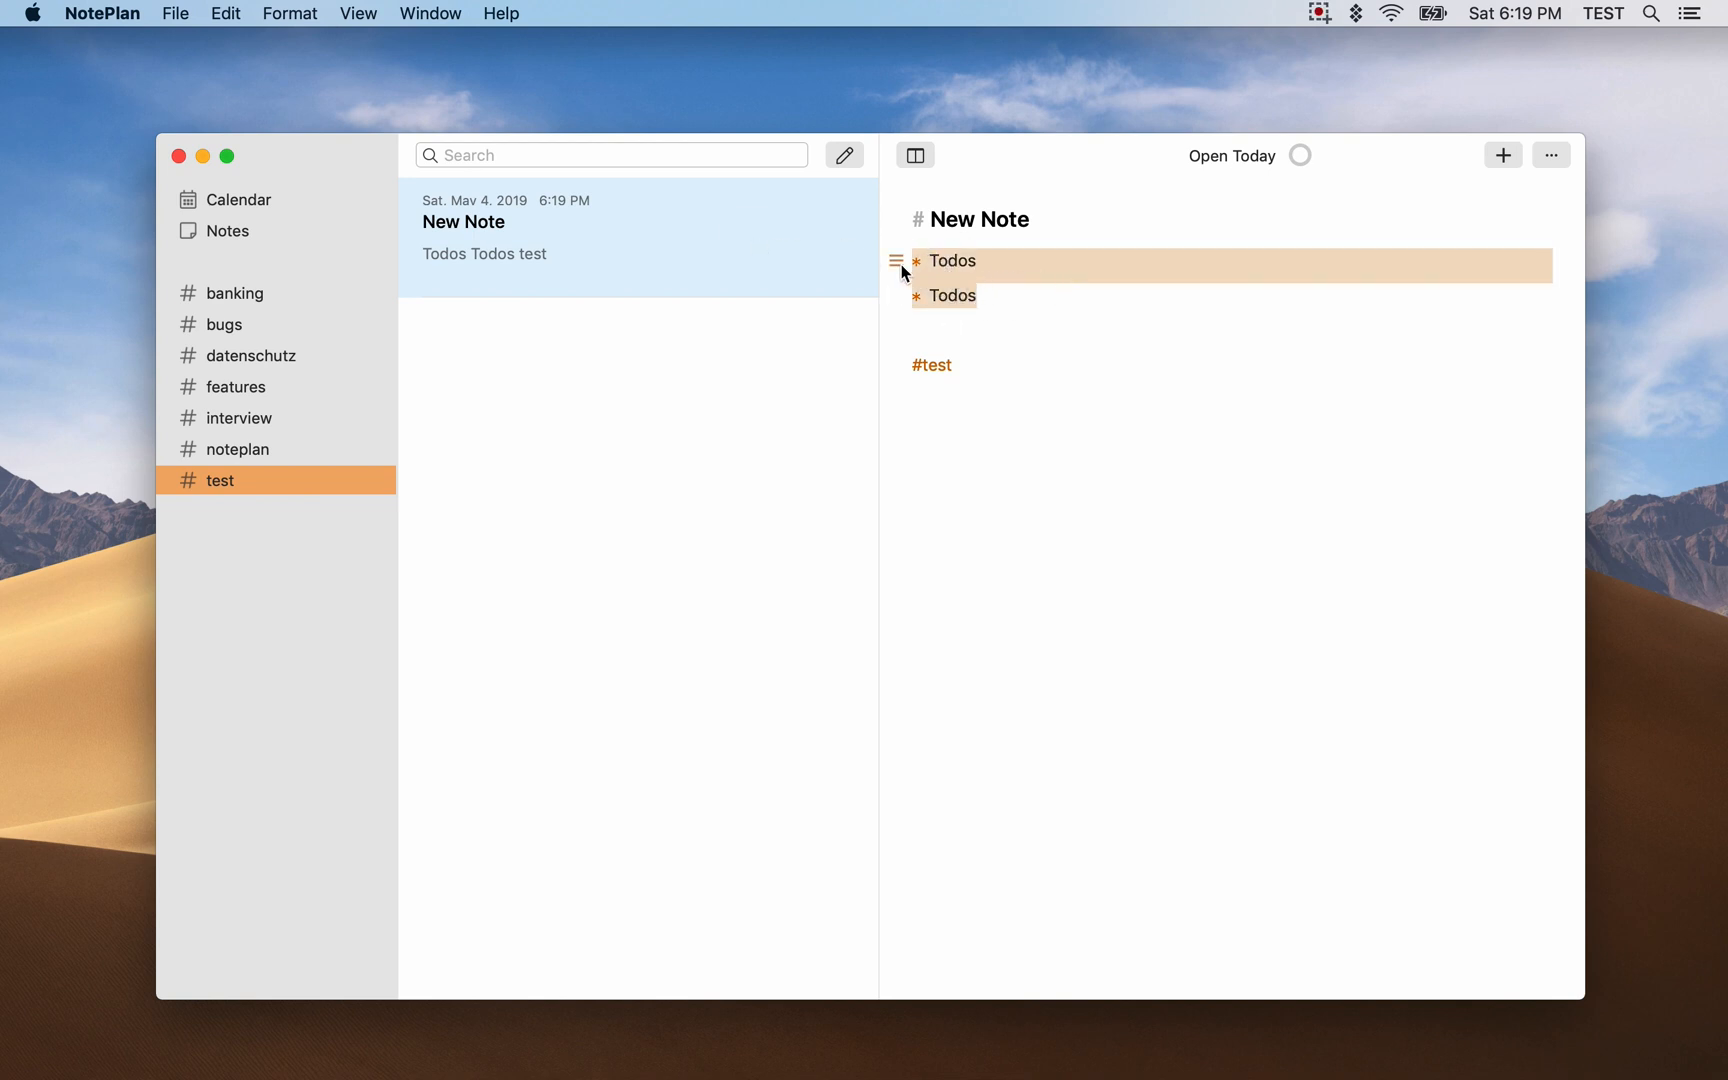
Step: Move both Todos tasks to today, adding a >2019-05-04 date link to each
click(896, 261)
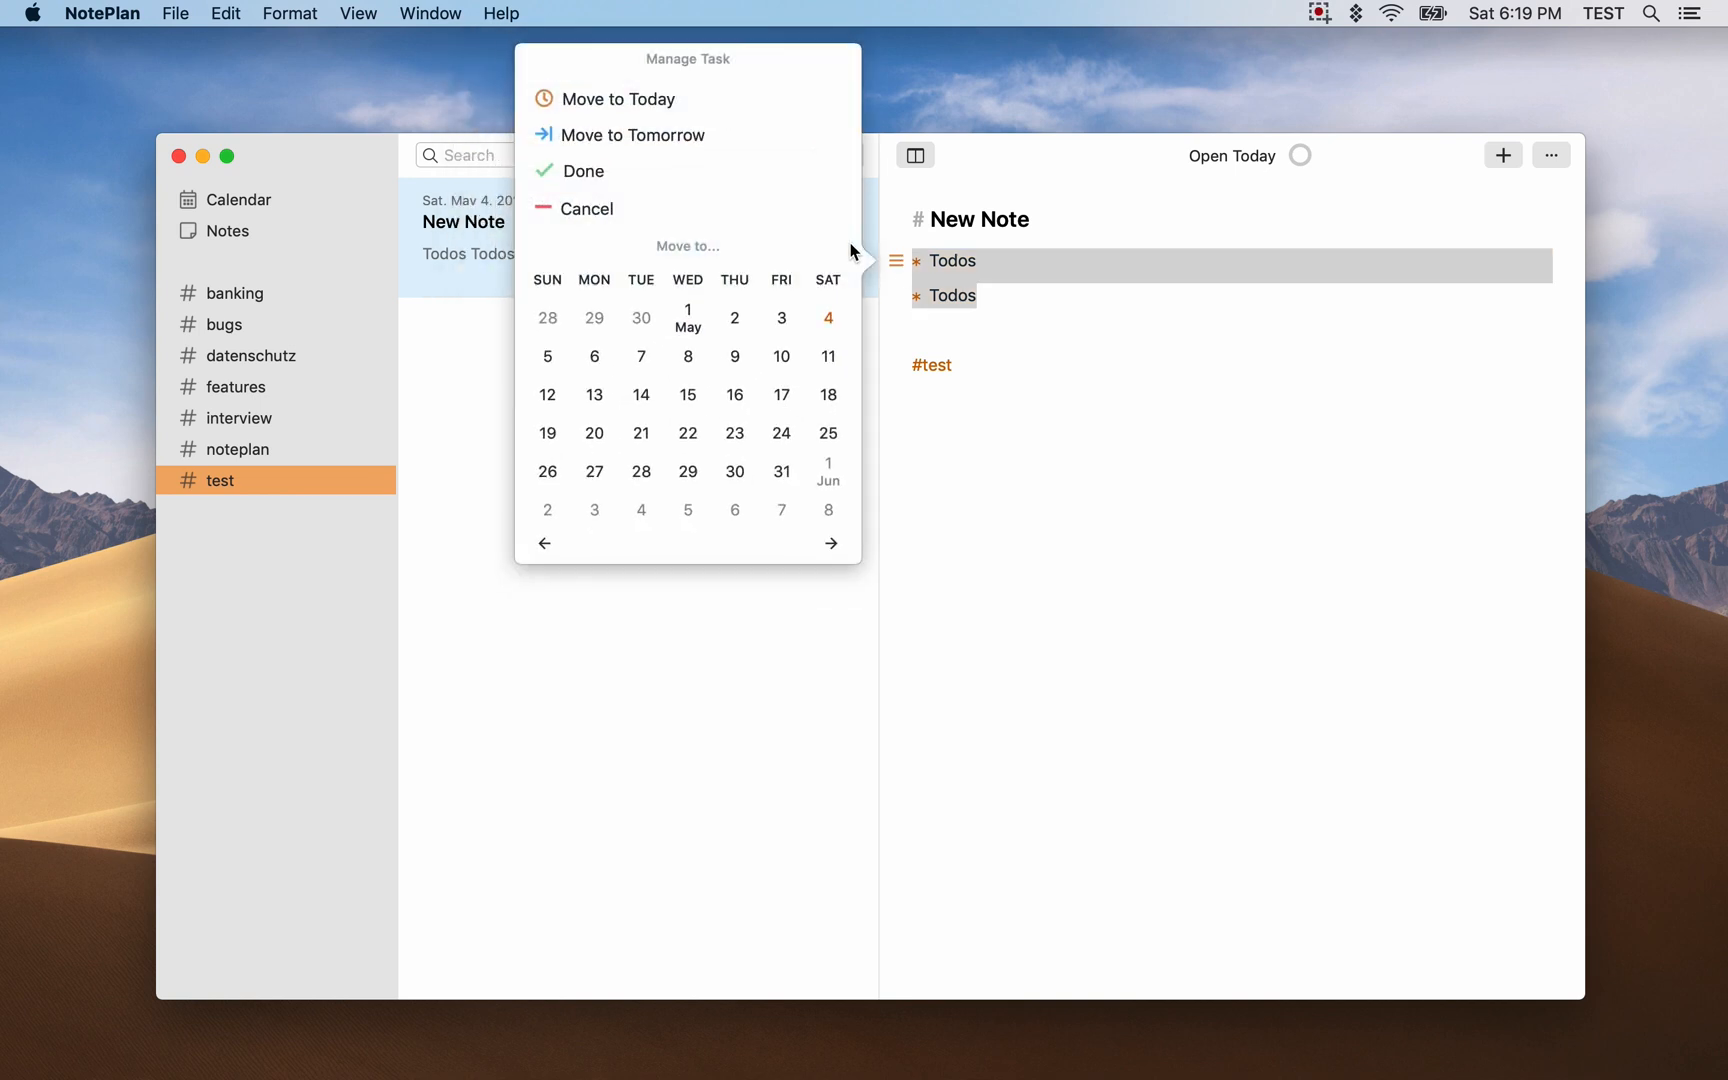
click(827, 317)
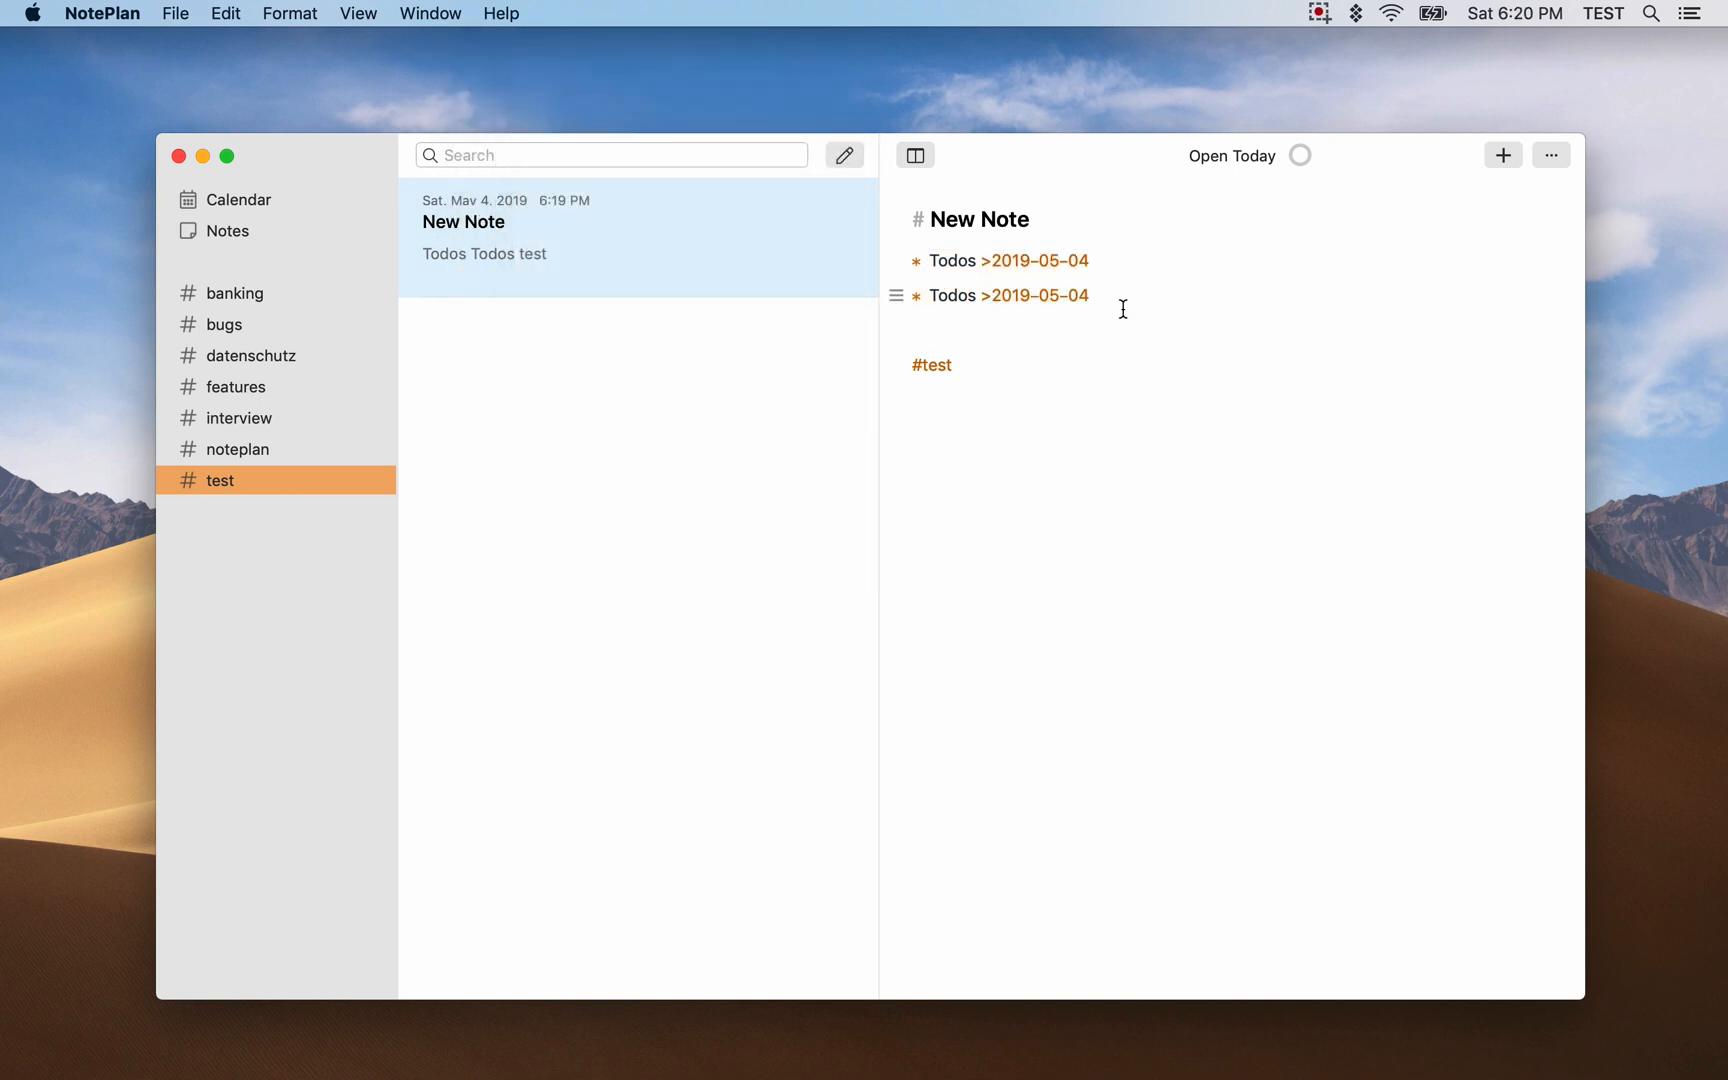
mouse_move(946, 300)
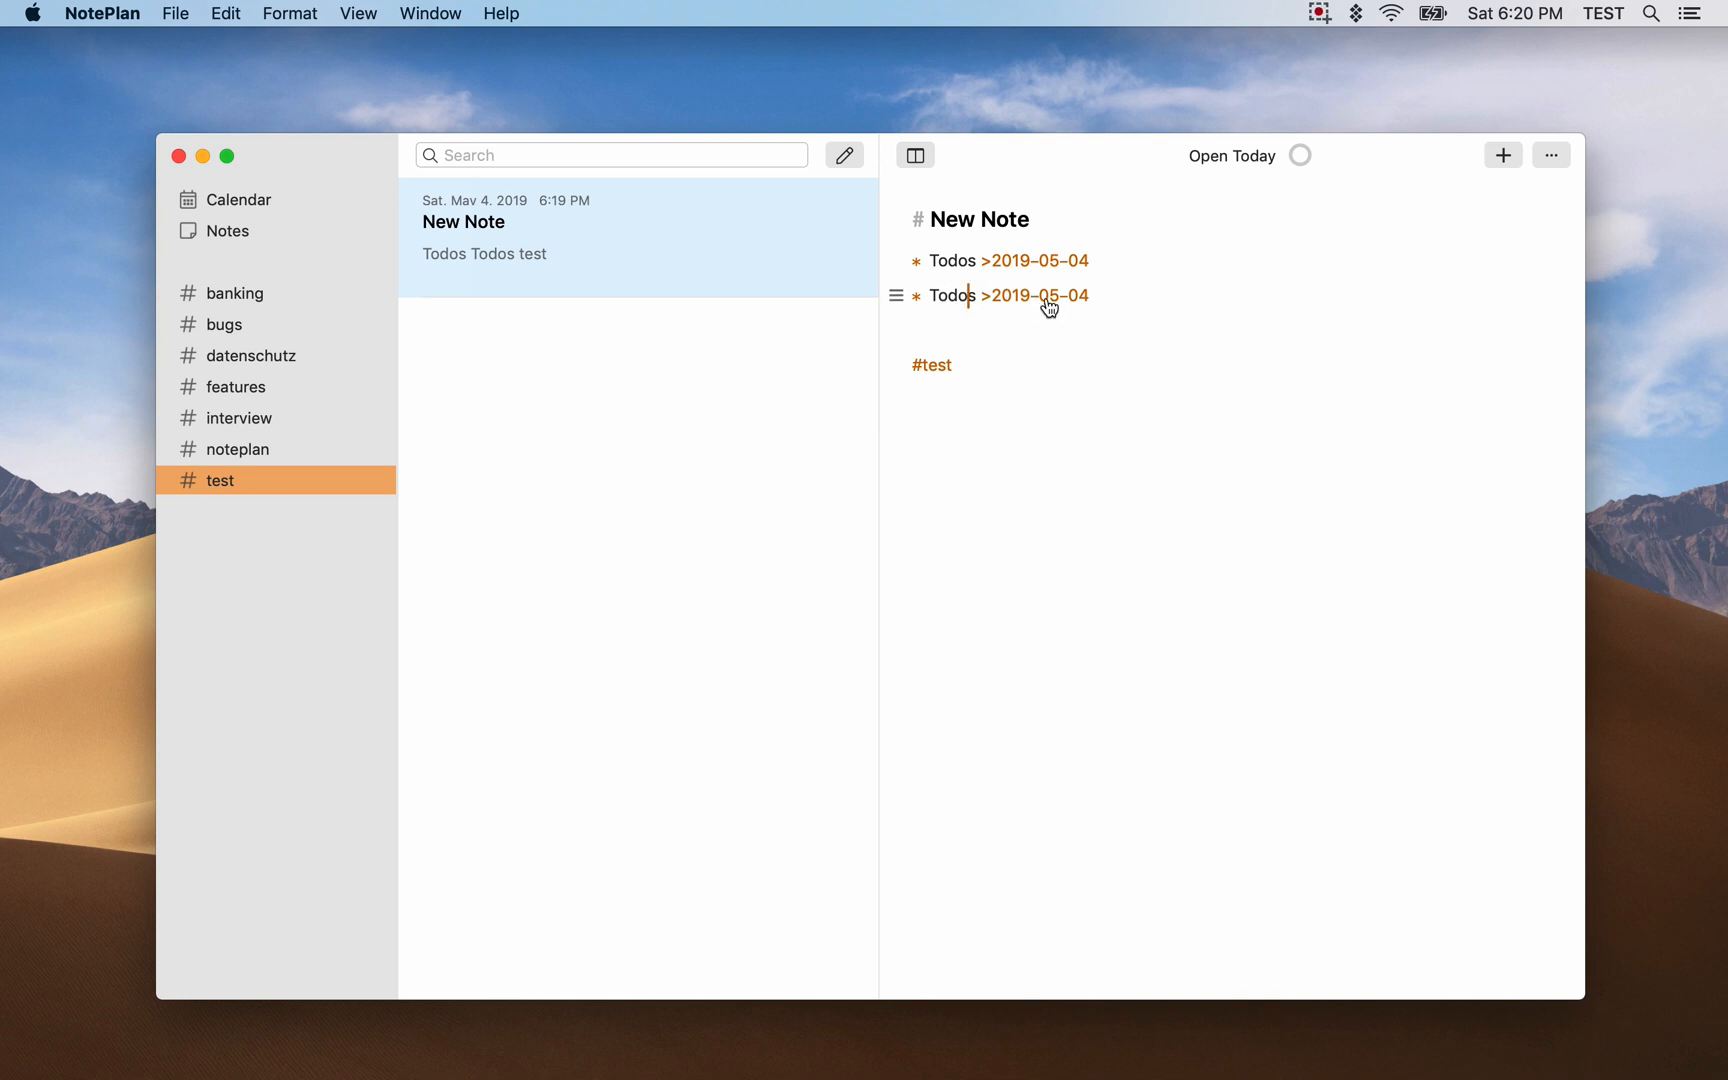
mouse_move(1041, 303)
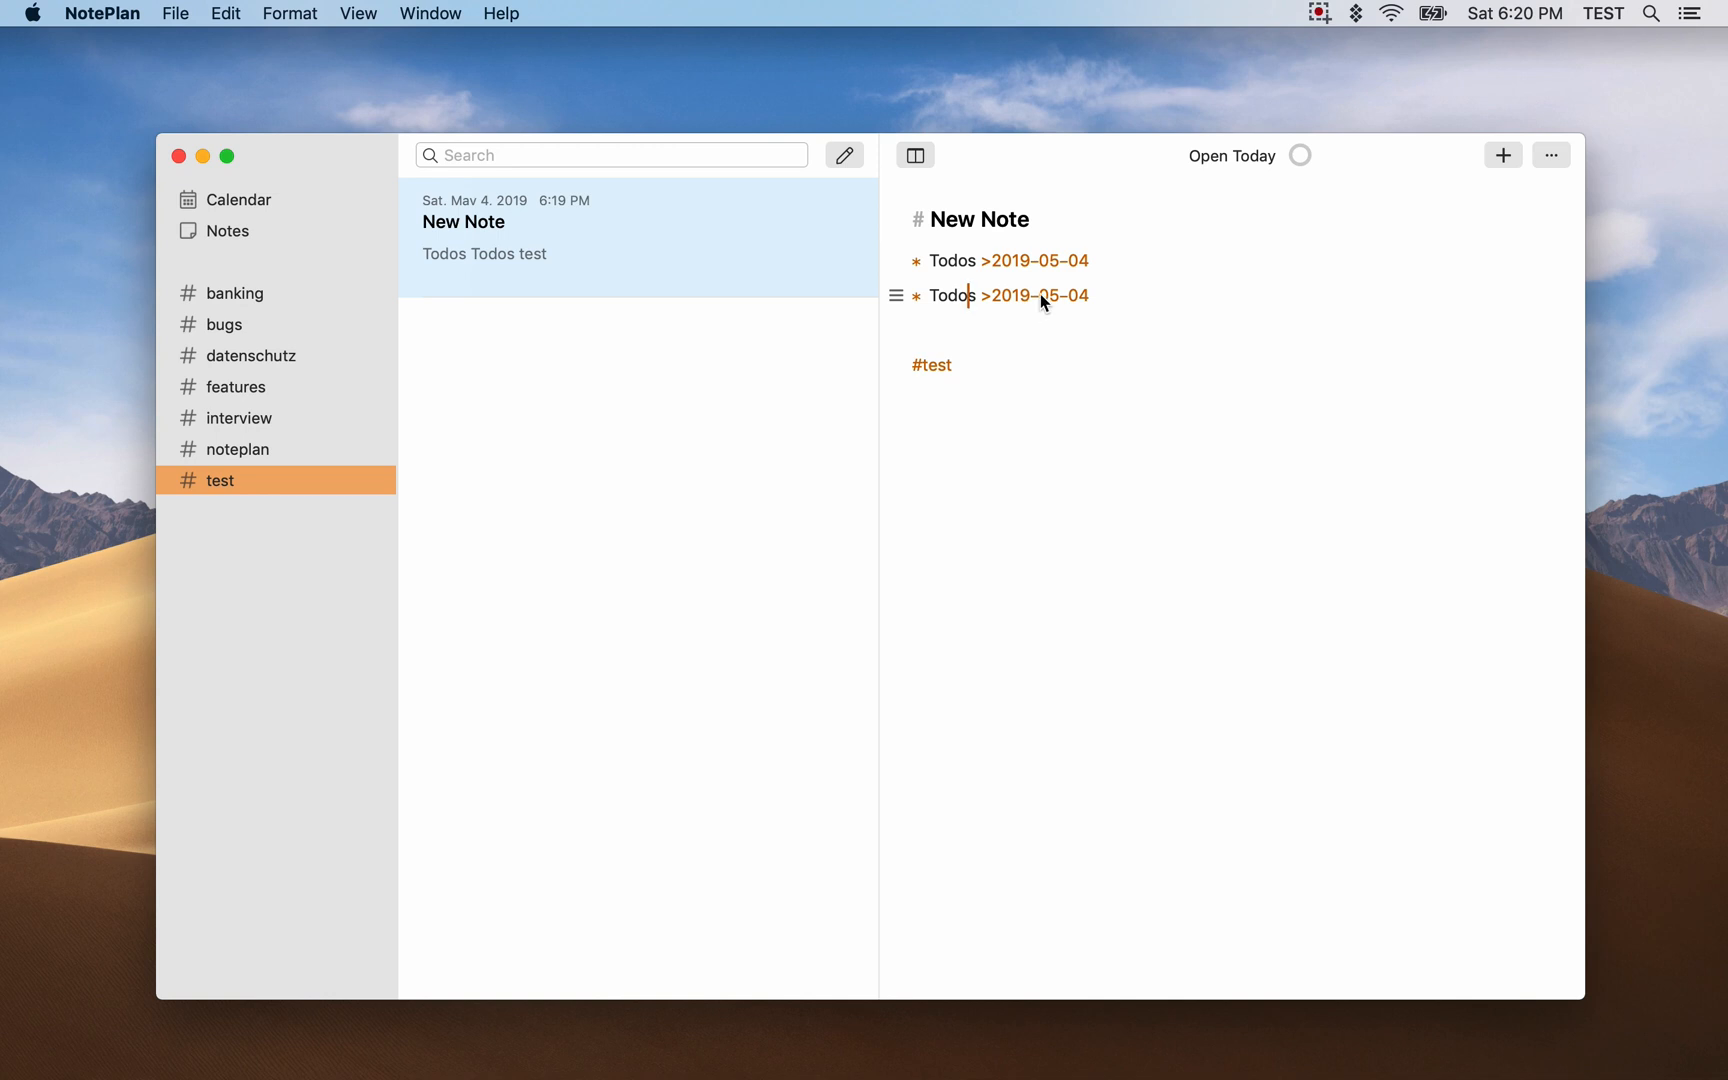
Step: Follow the >2019-05-04 link to open Saturday May 4's calendar note
click(238, 199)
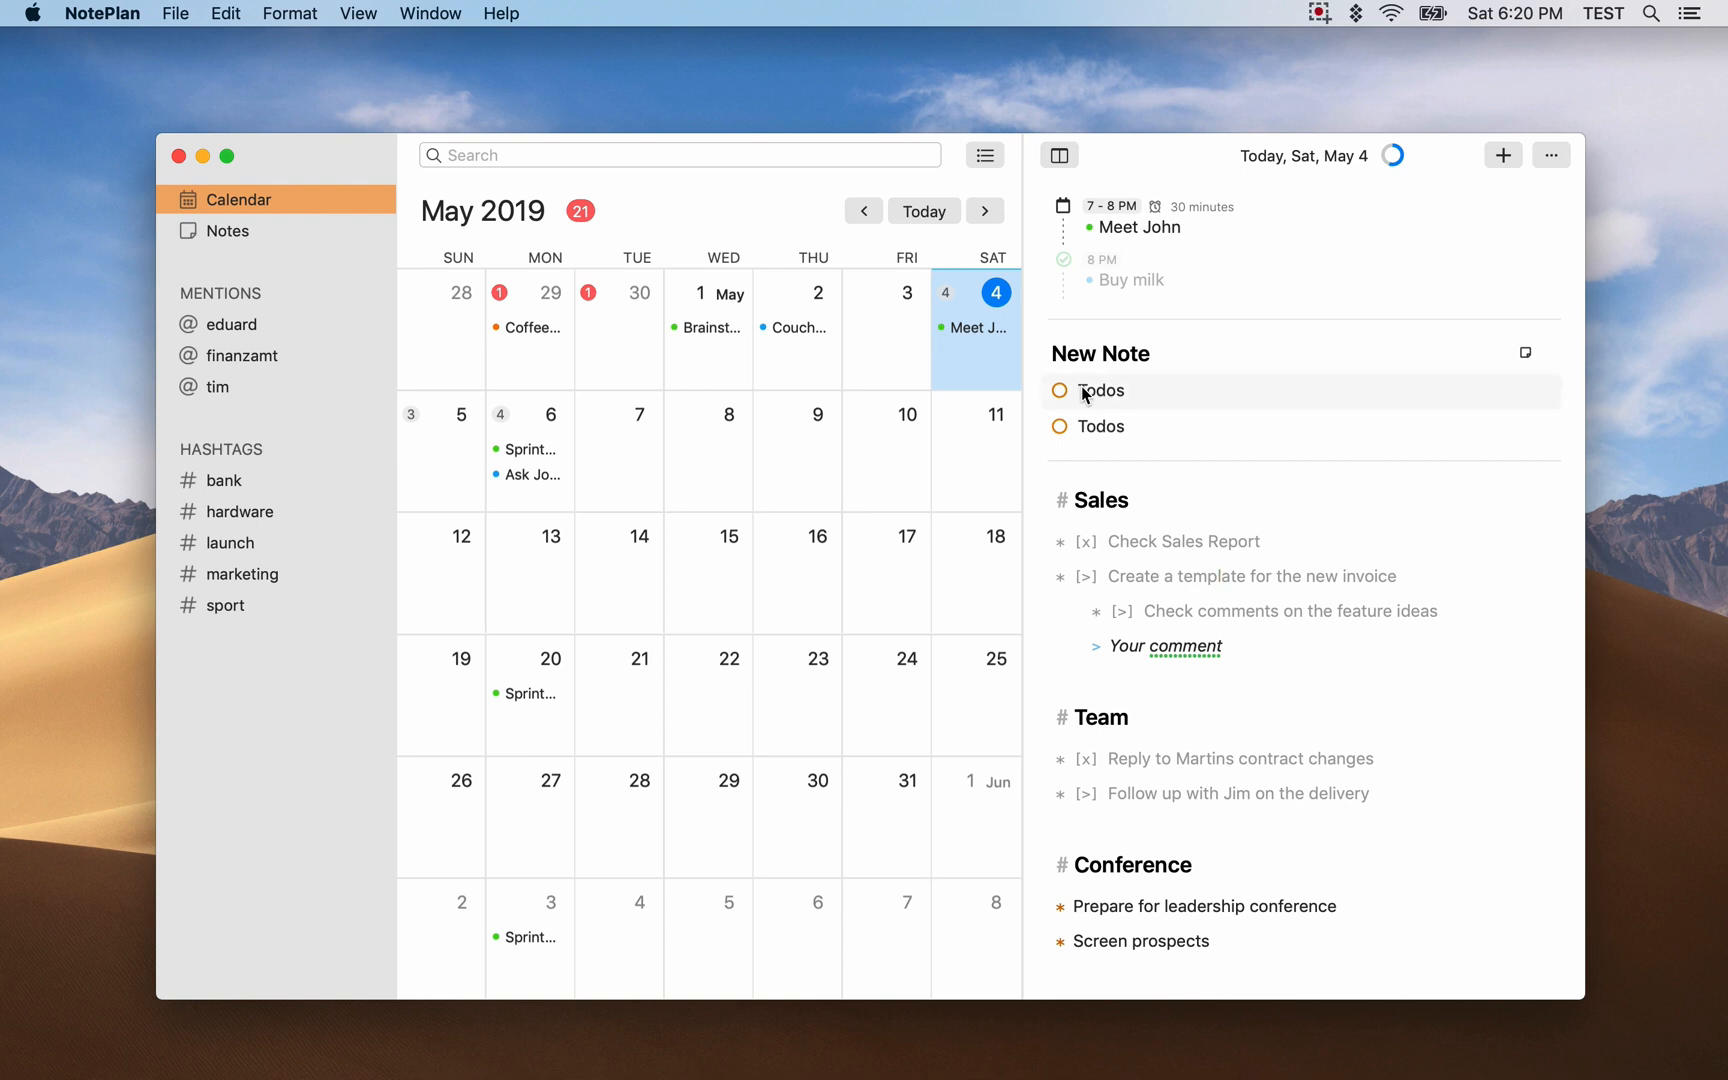
mouse_move(1114, 454)
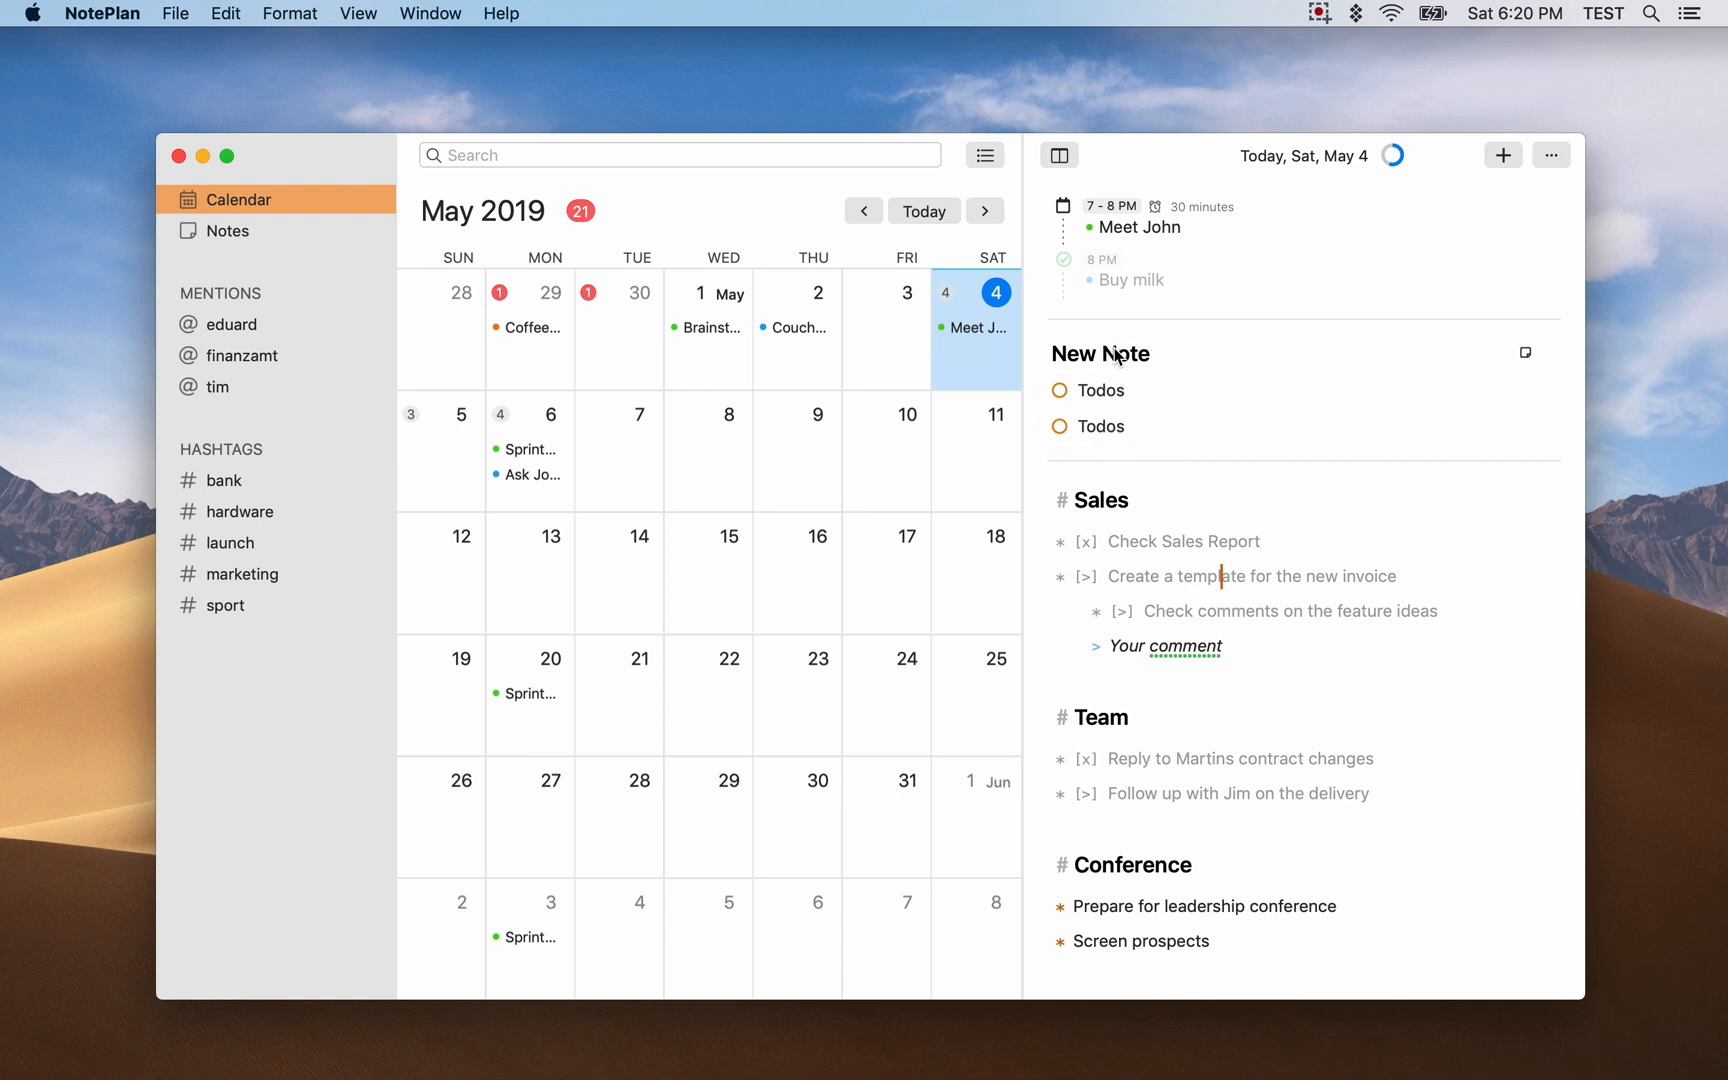
Step: Reopen today's note from New Note's date link, complete both Todos, and return to New Note
click(227, 230)
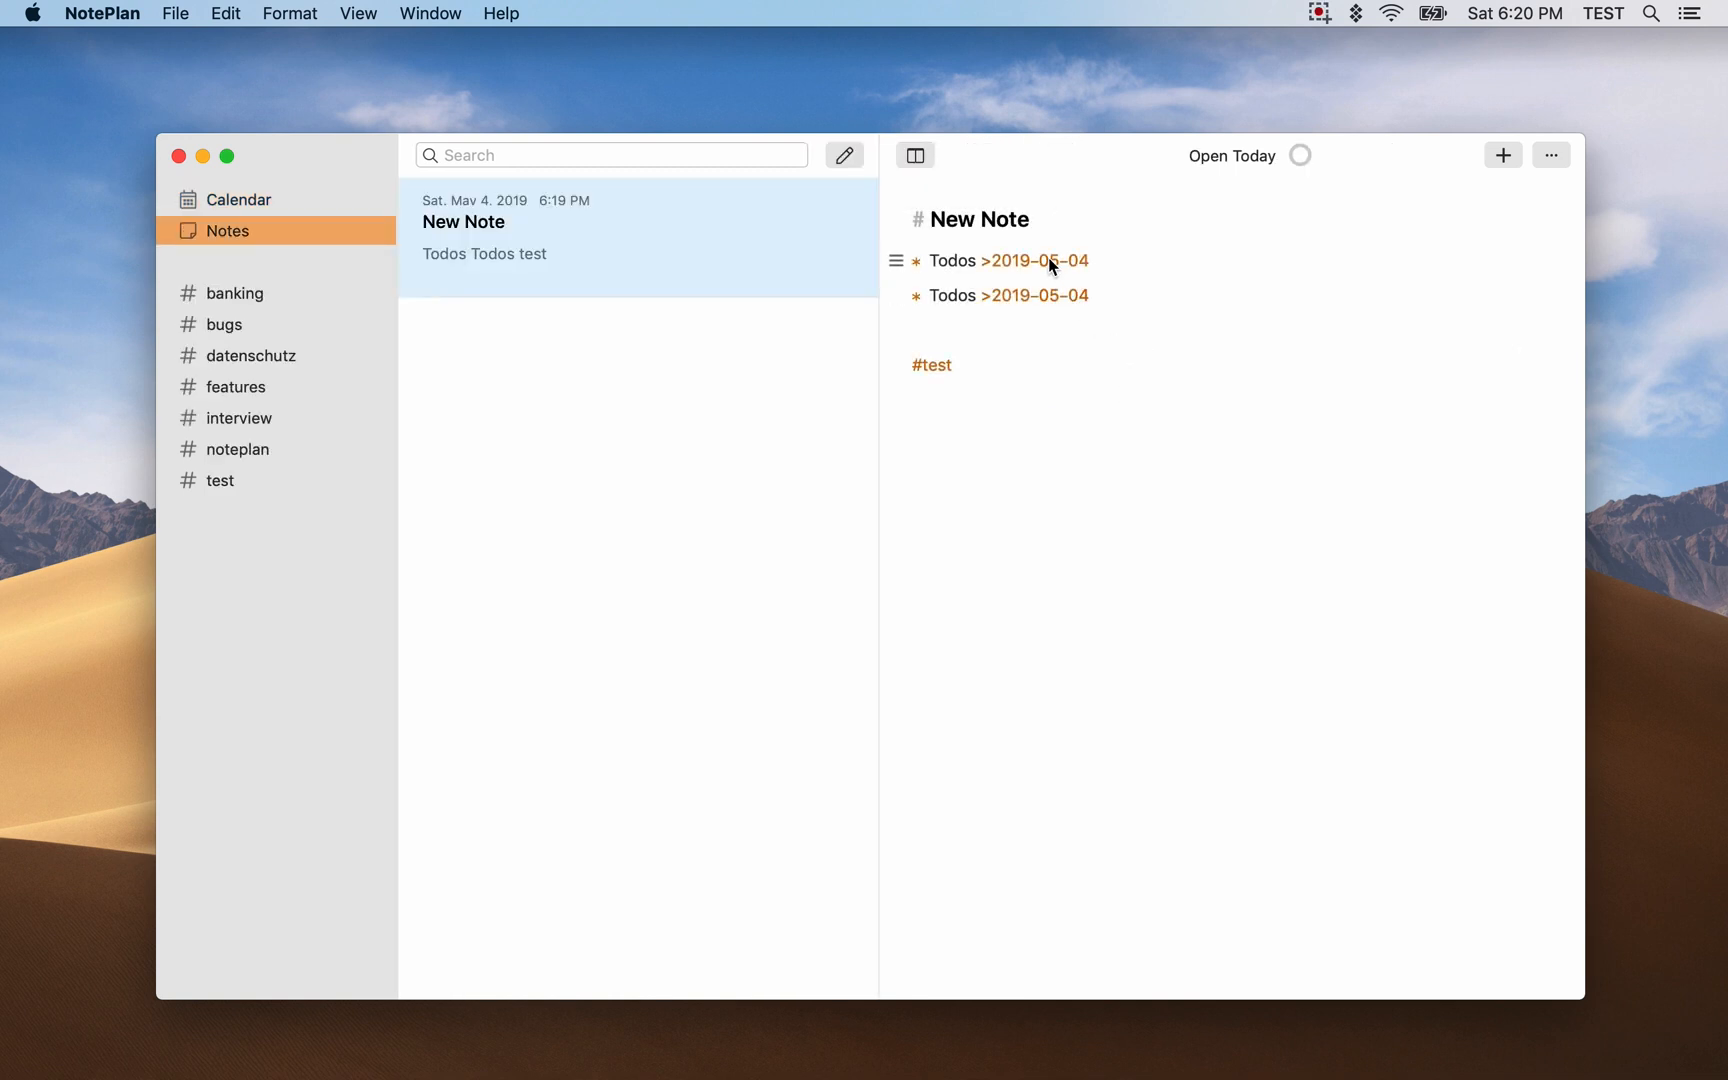
click(238, 199)
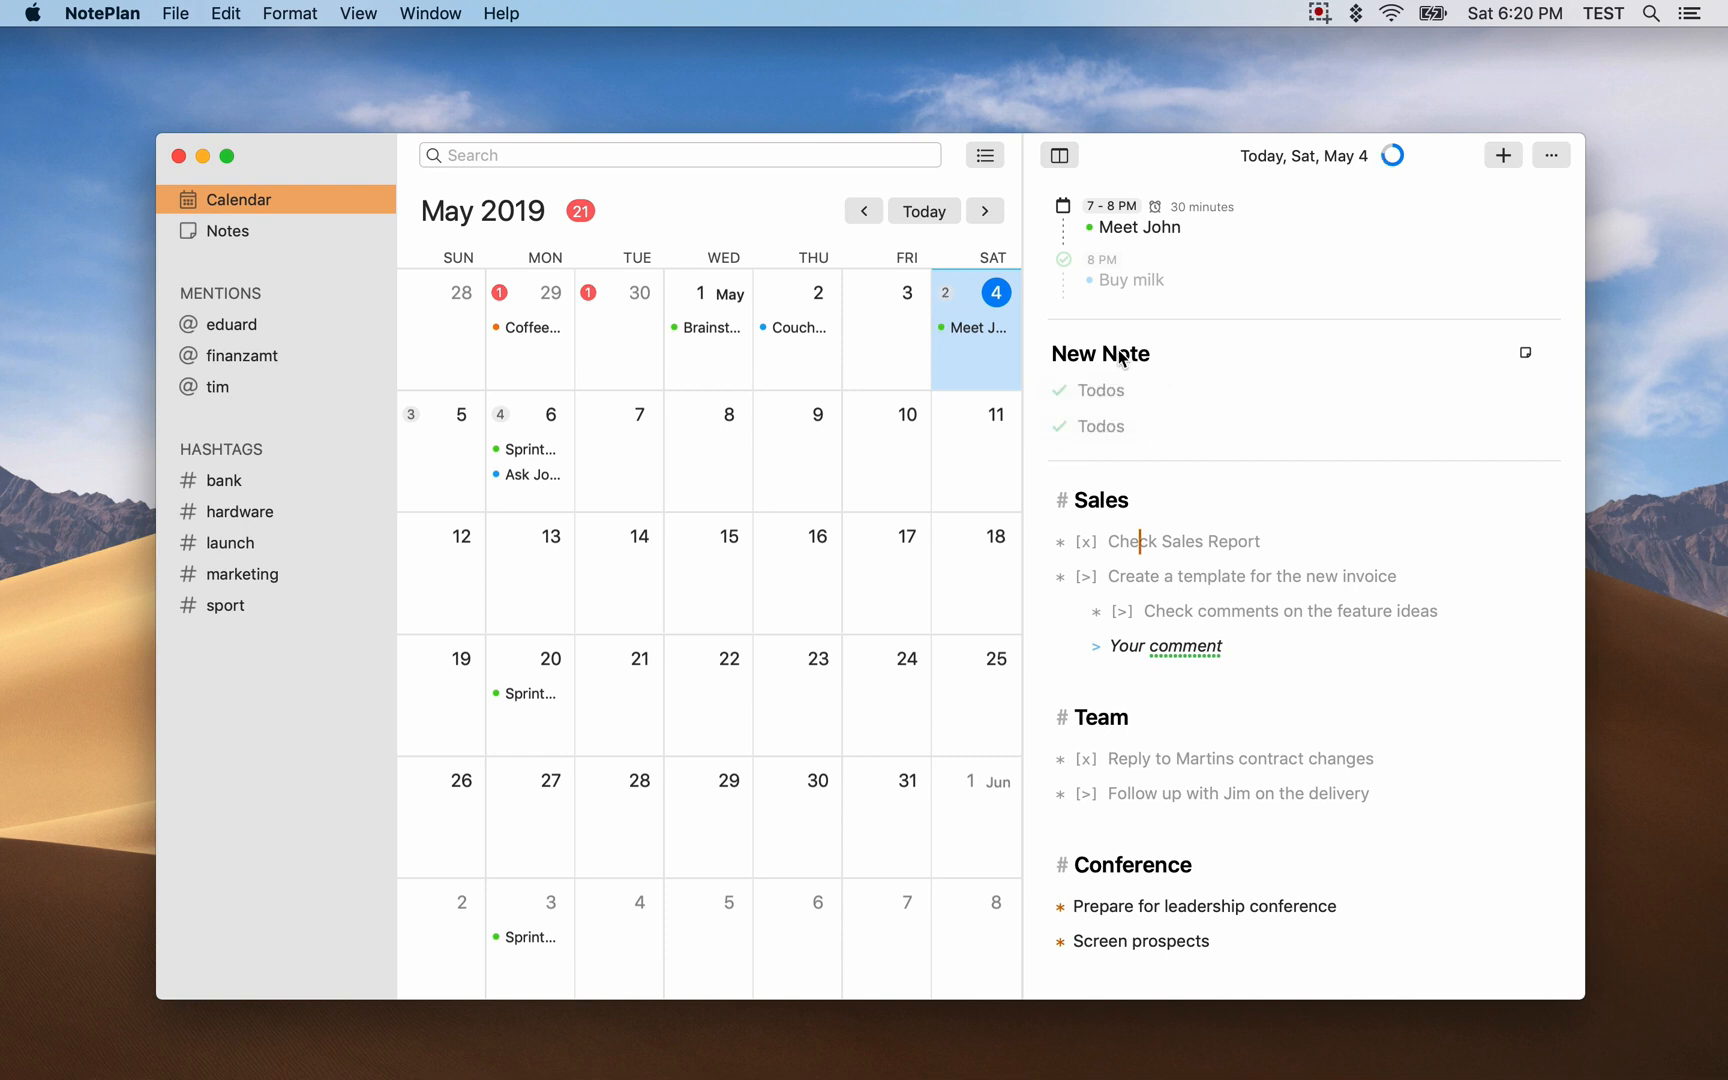
click(228, 230)
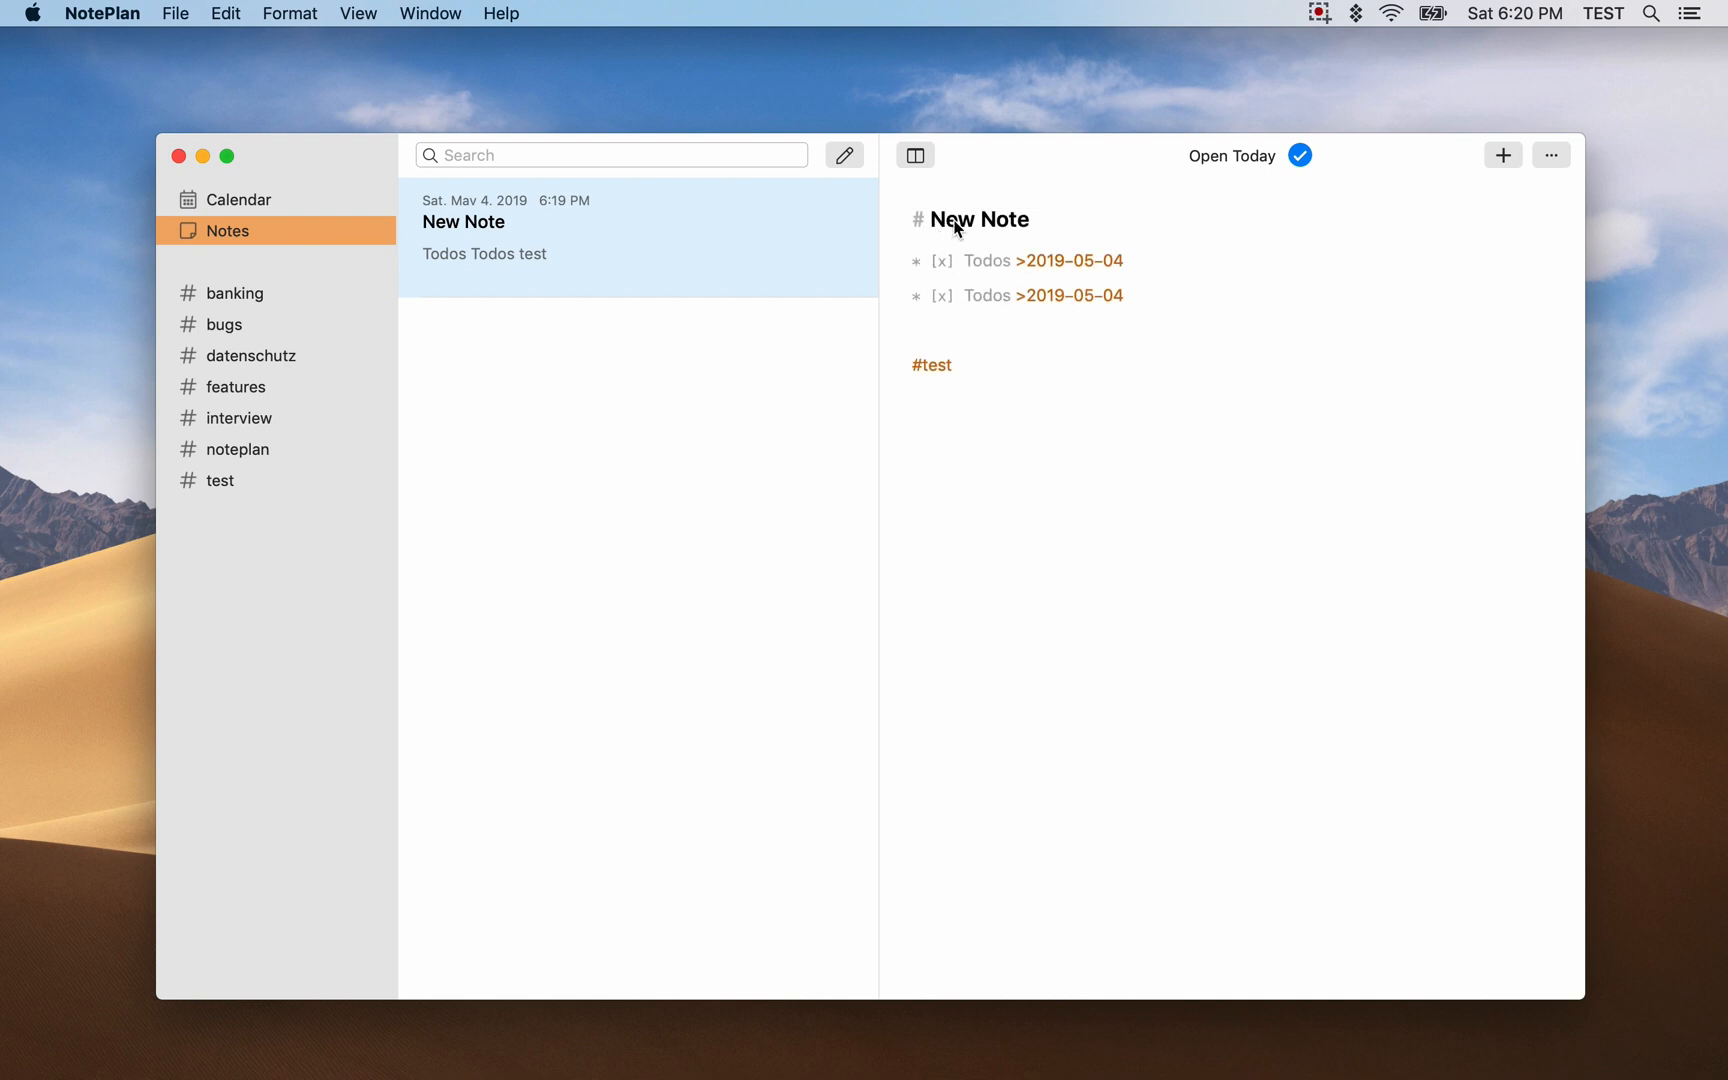
mouse_move(957, 289)
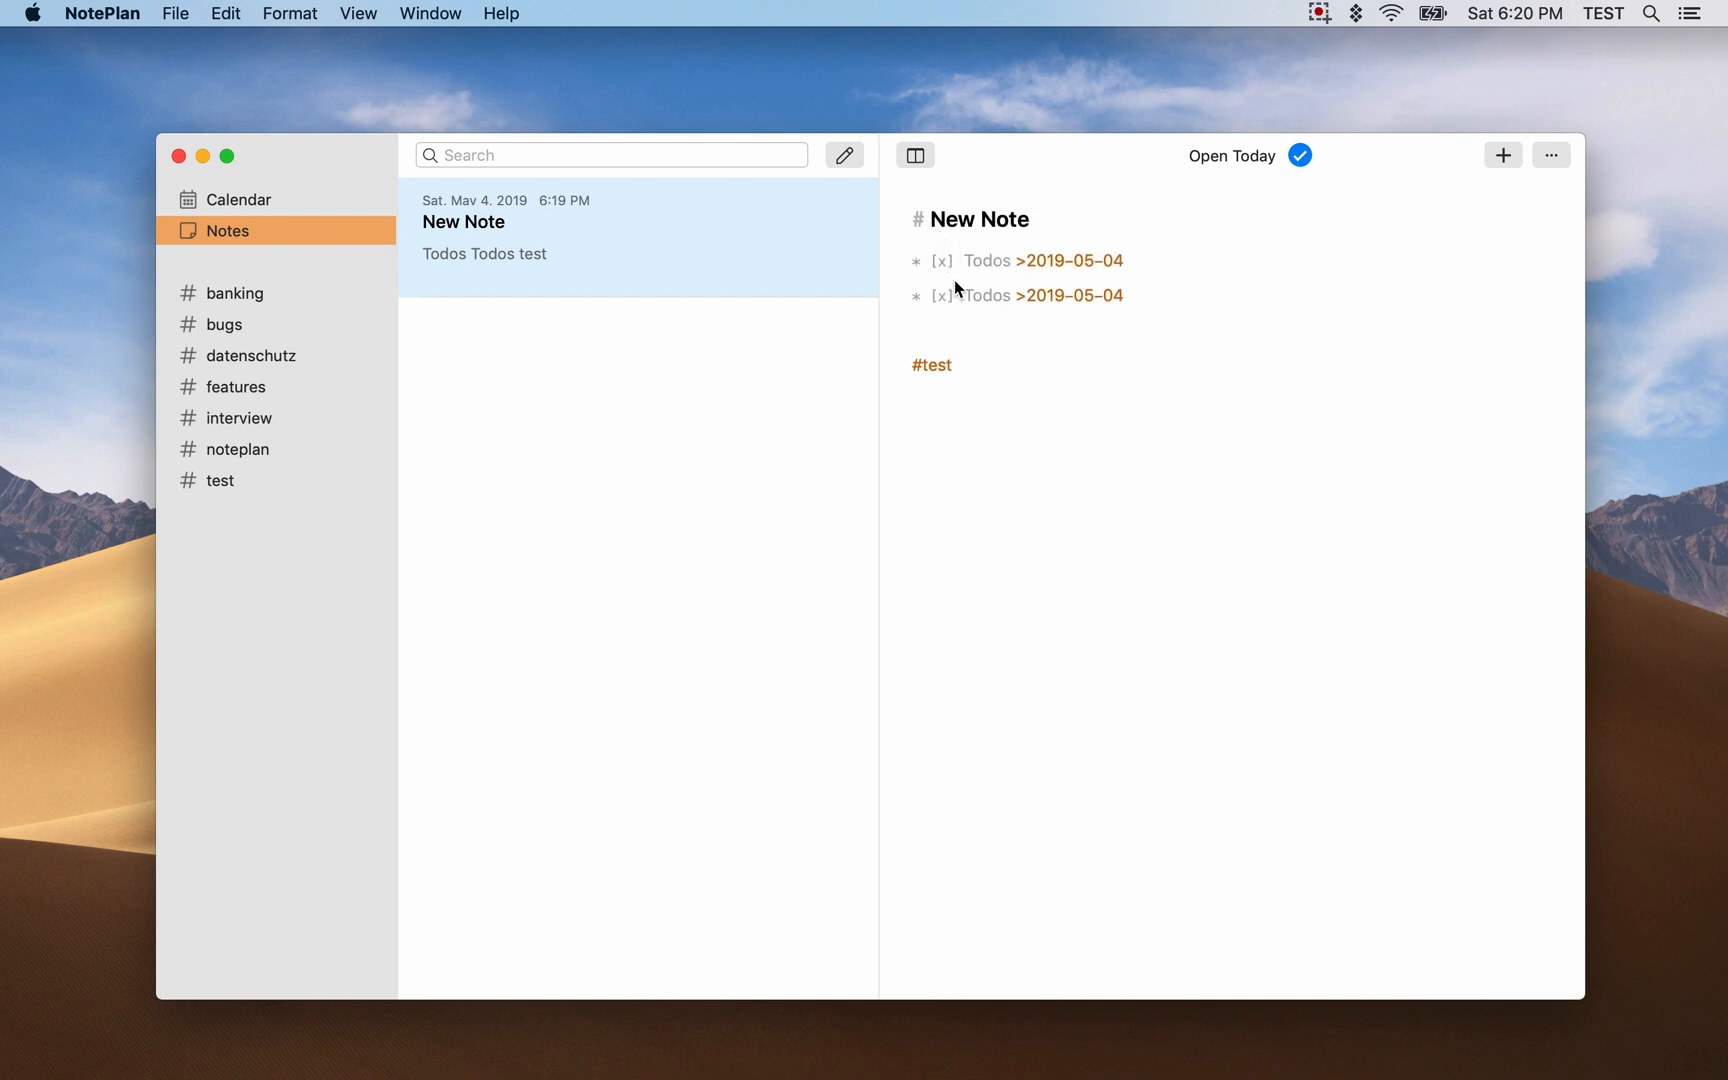